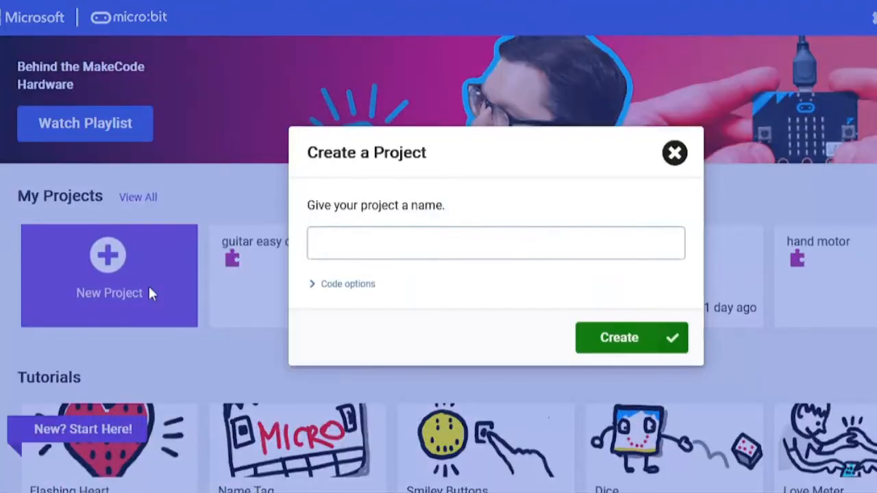
Step: Name the new project 'Guitar Project' and create it
type("Guitar Proje")
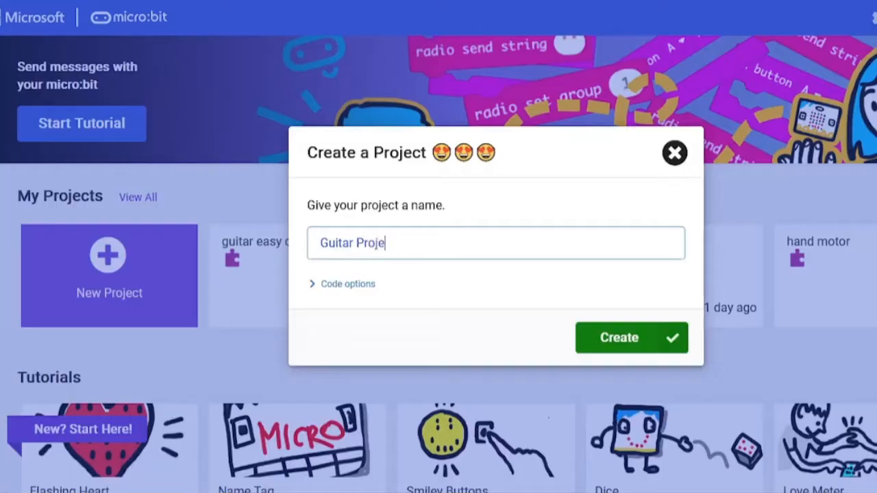
type("ct")
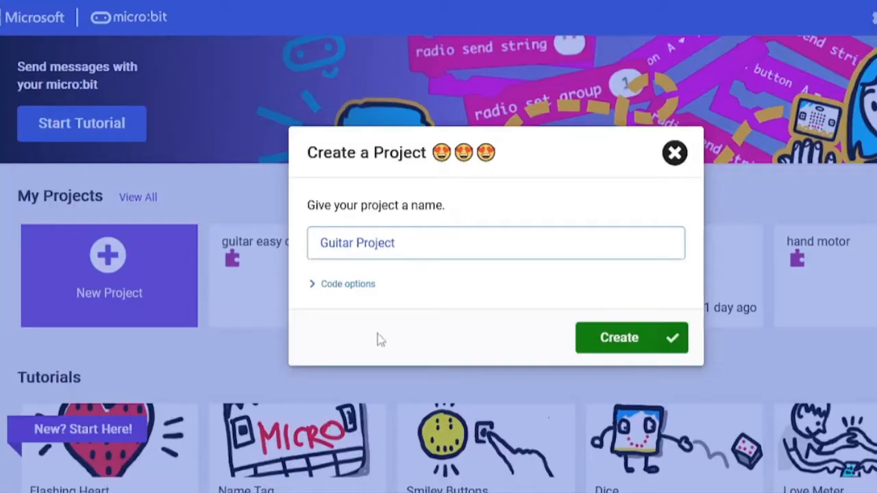
left_click(619, 337)
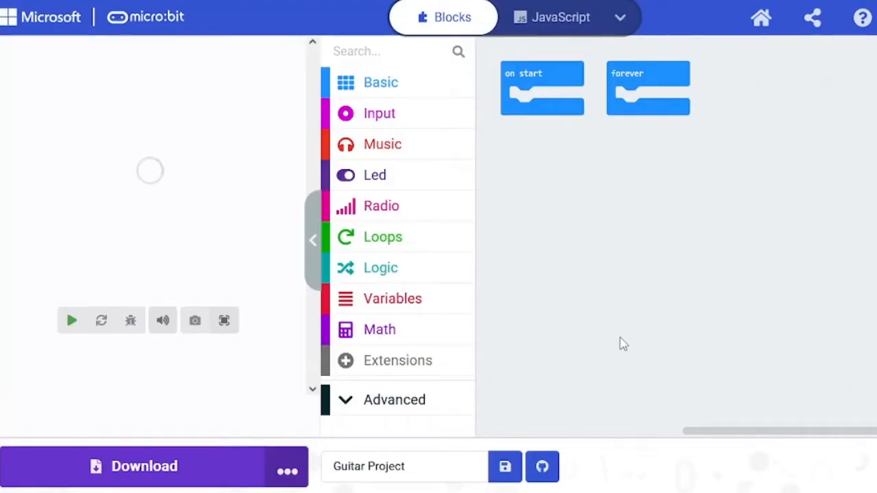
Step: Remove forever and put a show icon block with the smiley face inside on start
left_click(71, 320)
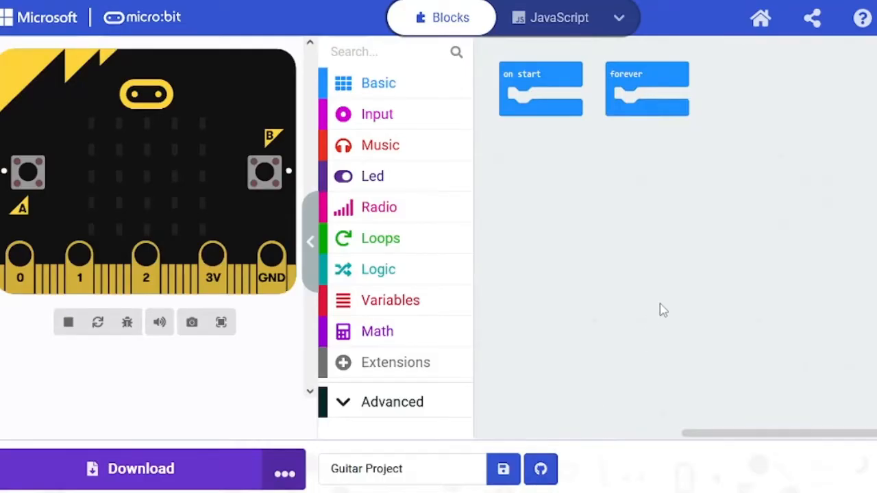
mouse_move(671, 74)
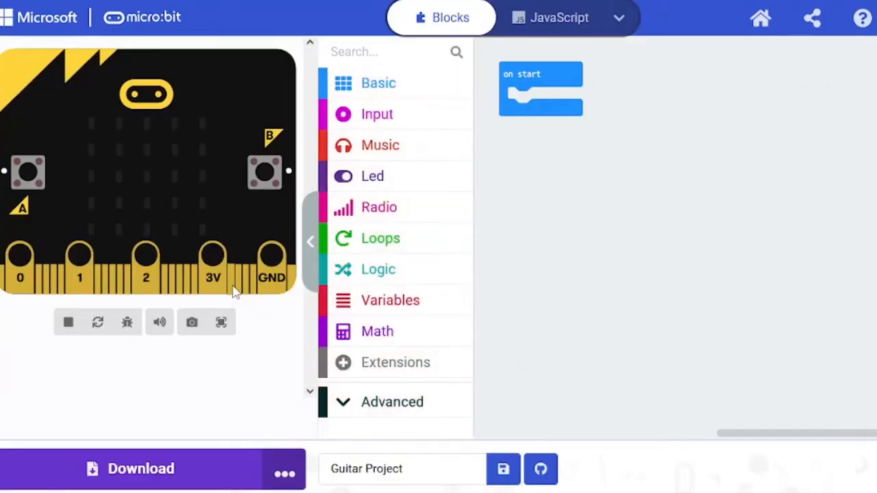
left_click(69, 322)
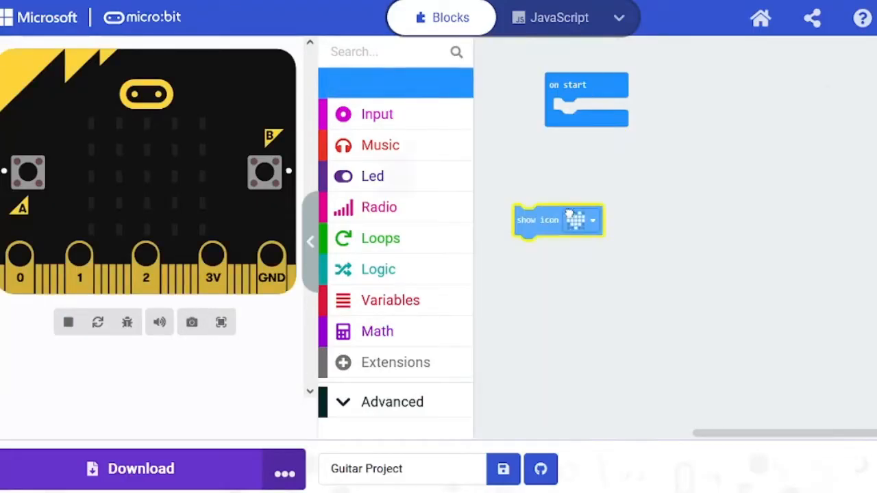
left_click_drag(559, 219, 596, 113)
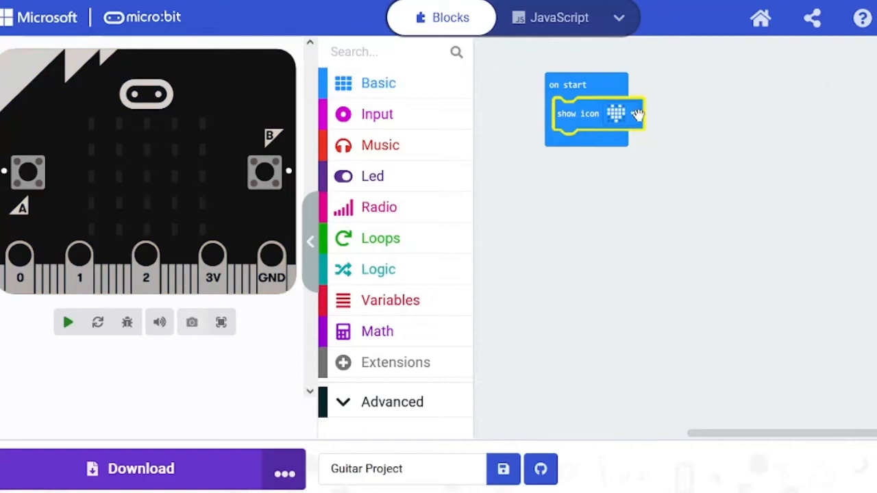
left_click(615, 114)
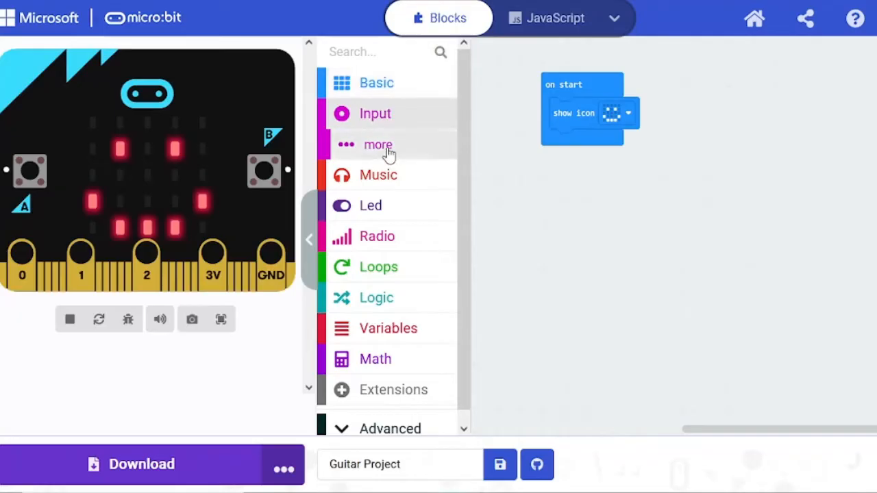
left_click(375, 113)
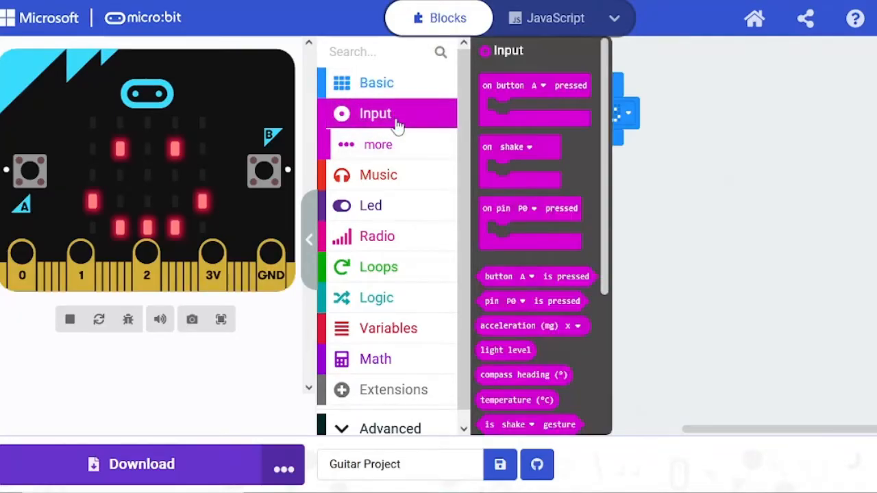
Step: Add an on pin P0 pressed block and duplicate it below the first
left_click_drag(528, 222, 712, 195)
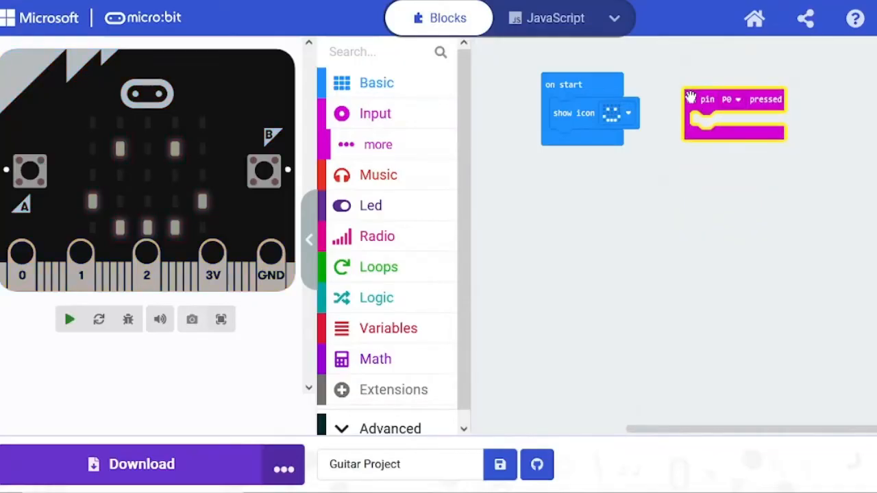
right_click(733, 112)
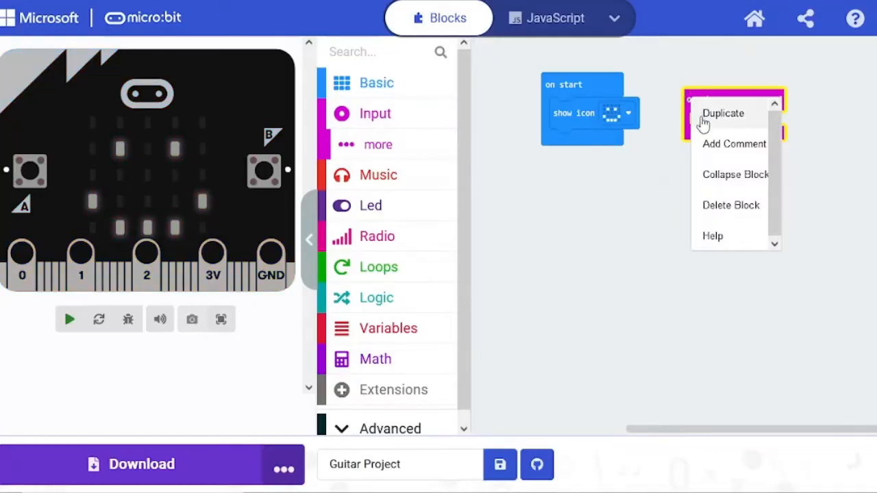
left_click(721, 113)
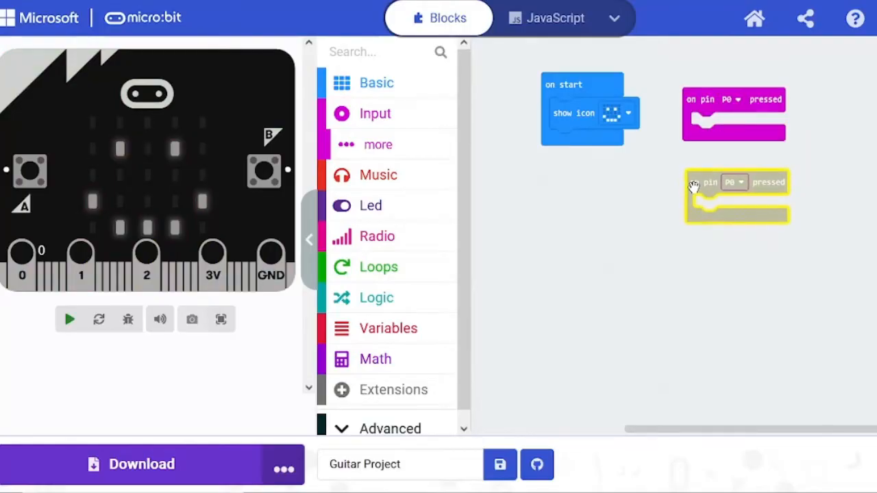
left_click_drag(737, 195, 761, 247)
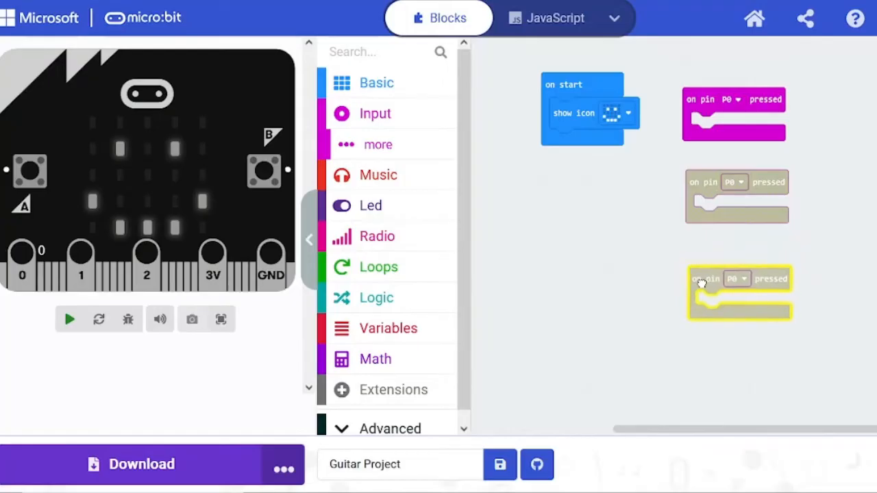
Step: Place a third copy and switch the second block's pin to P1
left_click(68, 319)
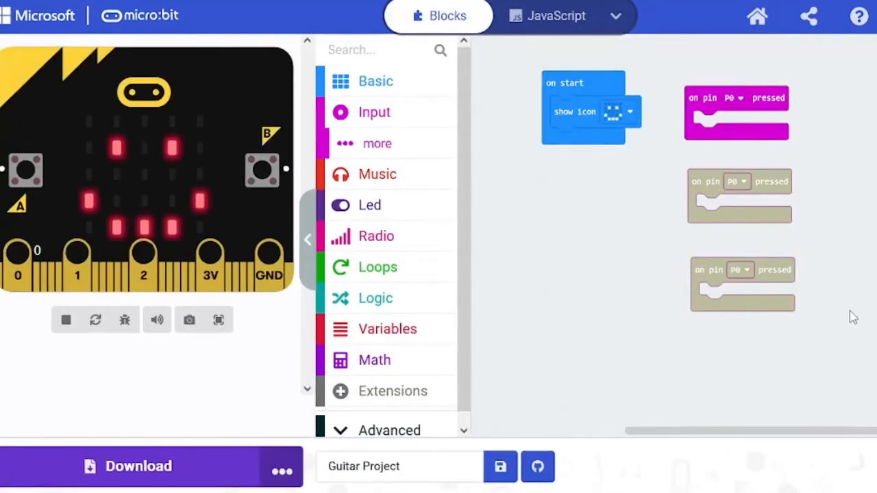
mouse_move(738, 181)
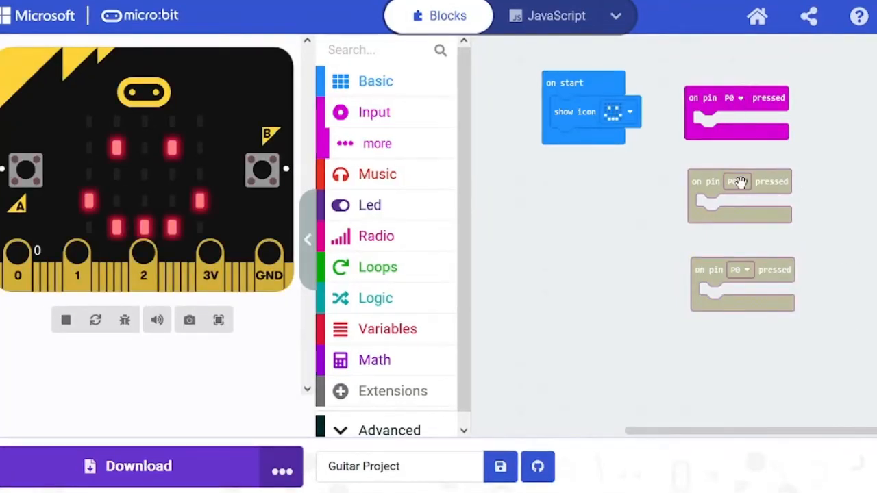
left_click(737, 180)
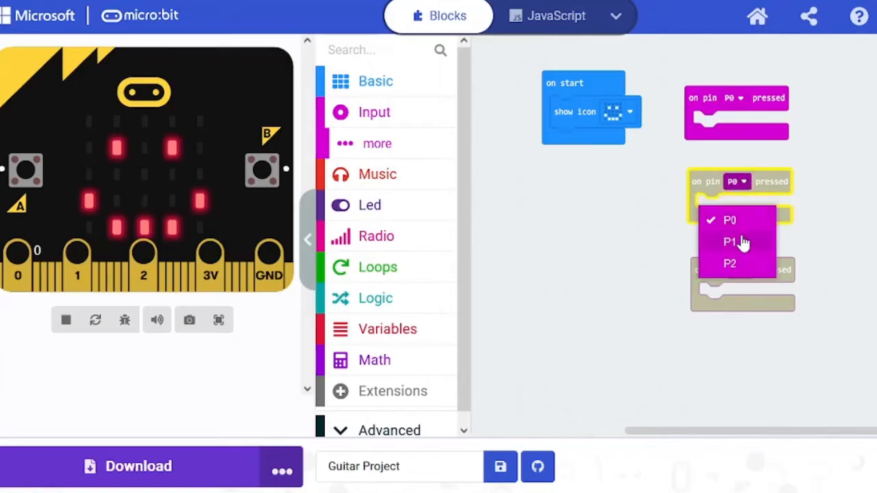
left_click(730, 241)
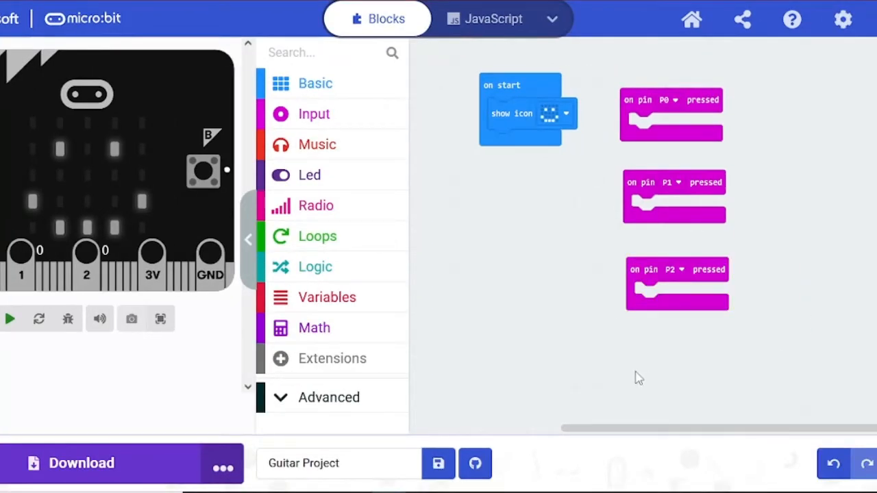
mouse_move(85, 267)
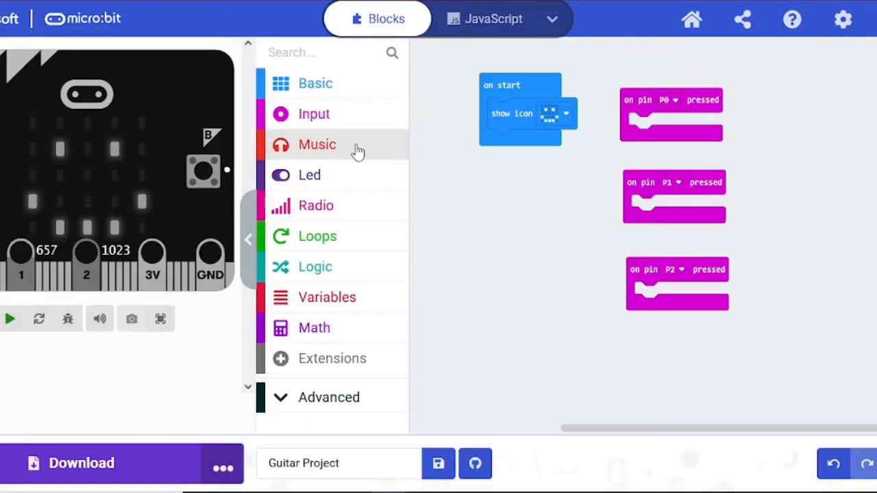
Step: Put a play tone block in the P0 handler and duplicate it into the P1 and P2 handlers
left_click(316, 144)
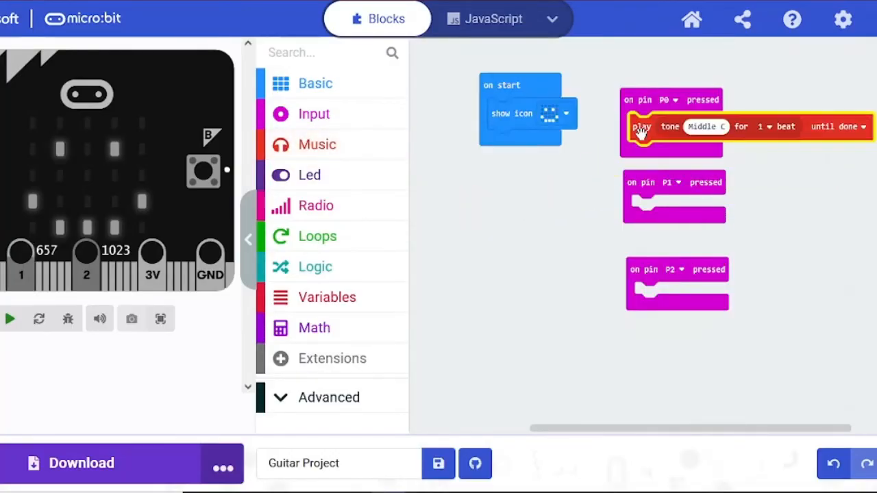
left_click(317, 144)
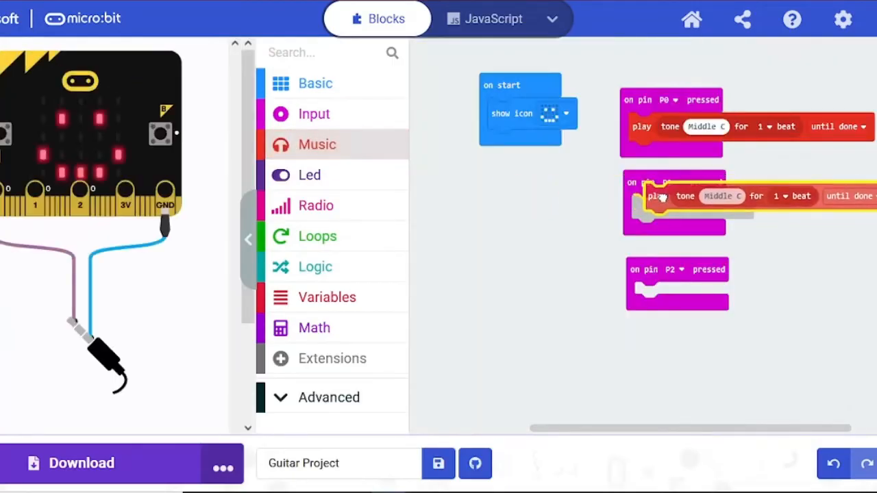
right_click(657, 208)
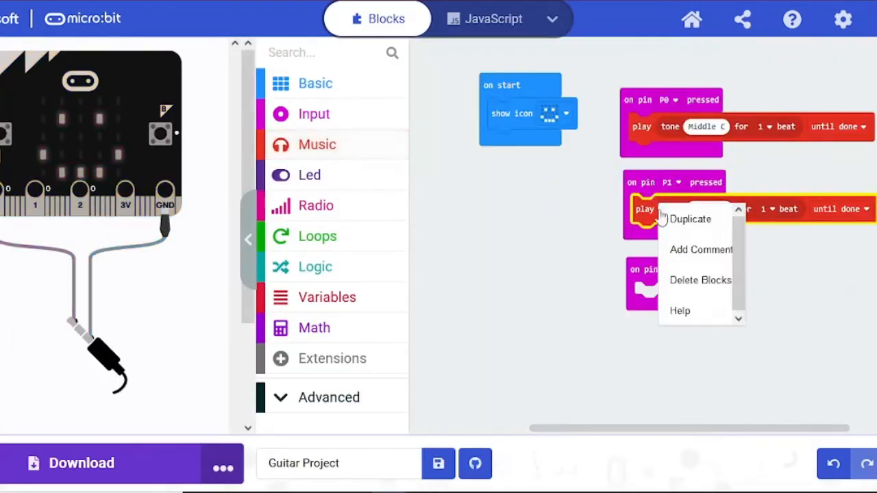
left_click(691, 219)
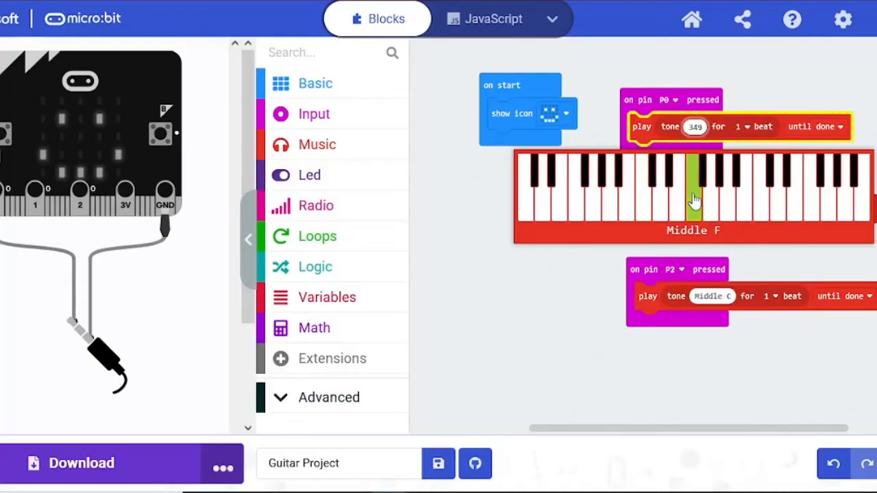
Step: Set the notes to High C# for P0, High F for P1, and a lower piano key for P2
left_click(726, 203)
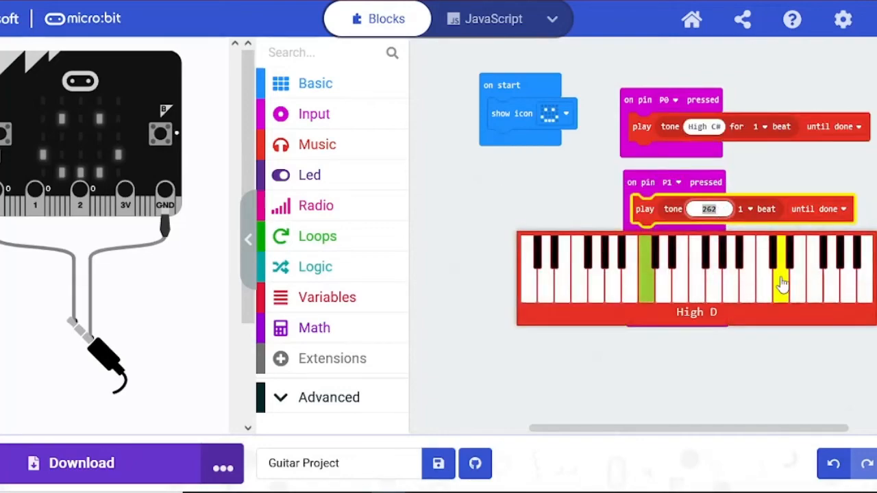
left_click(808, 281)
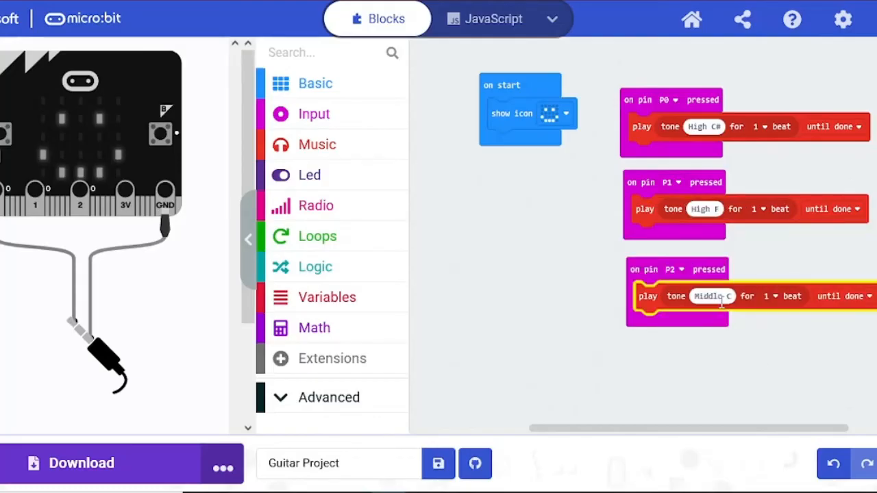
left_click(713, 296)
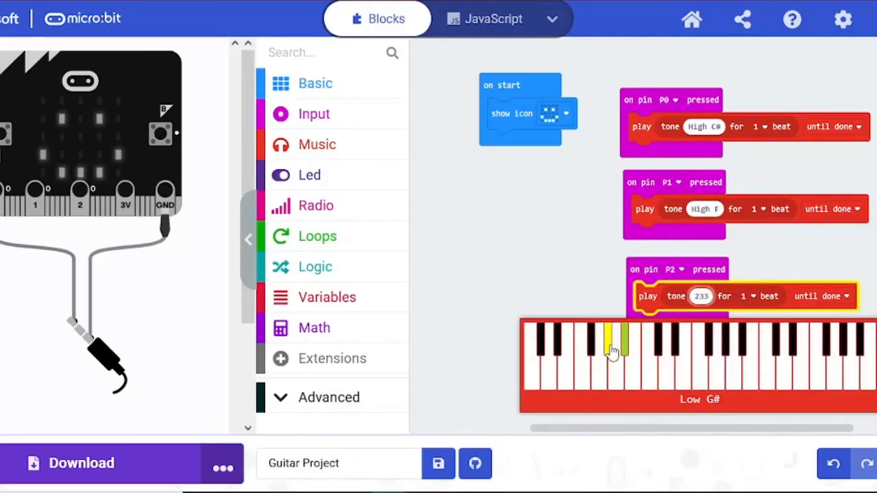
left_click(632, 356)
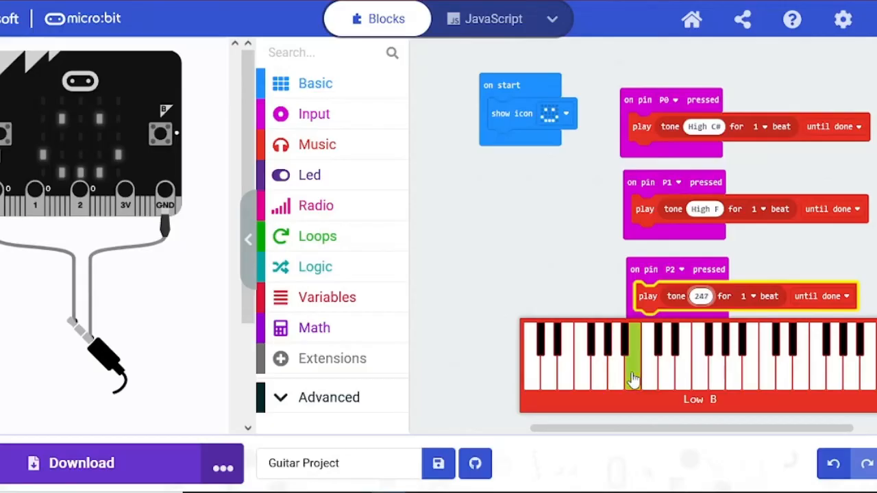
left_click(683, 356)
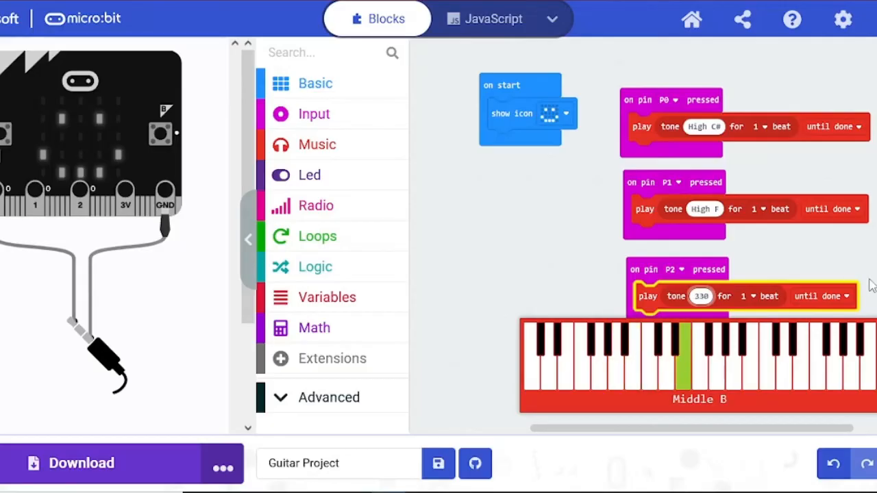